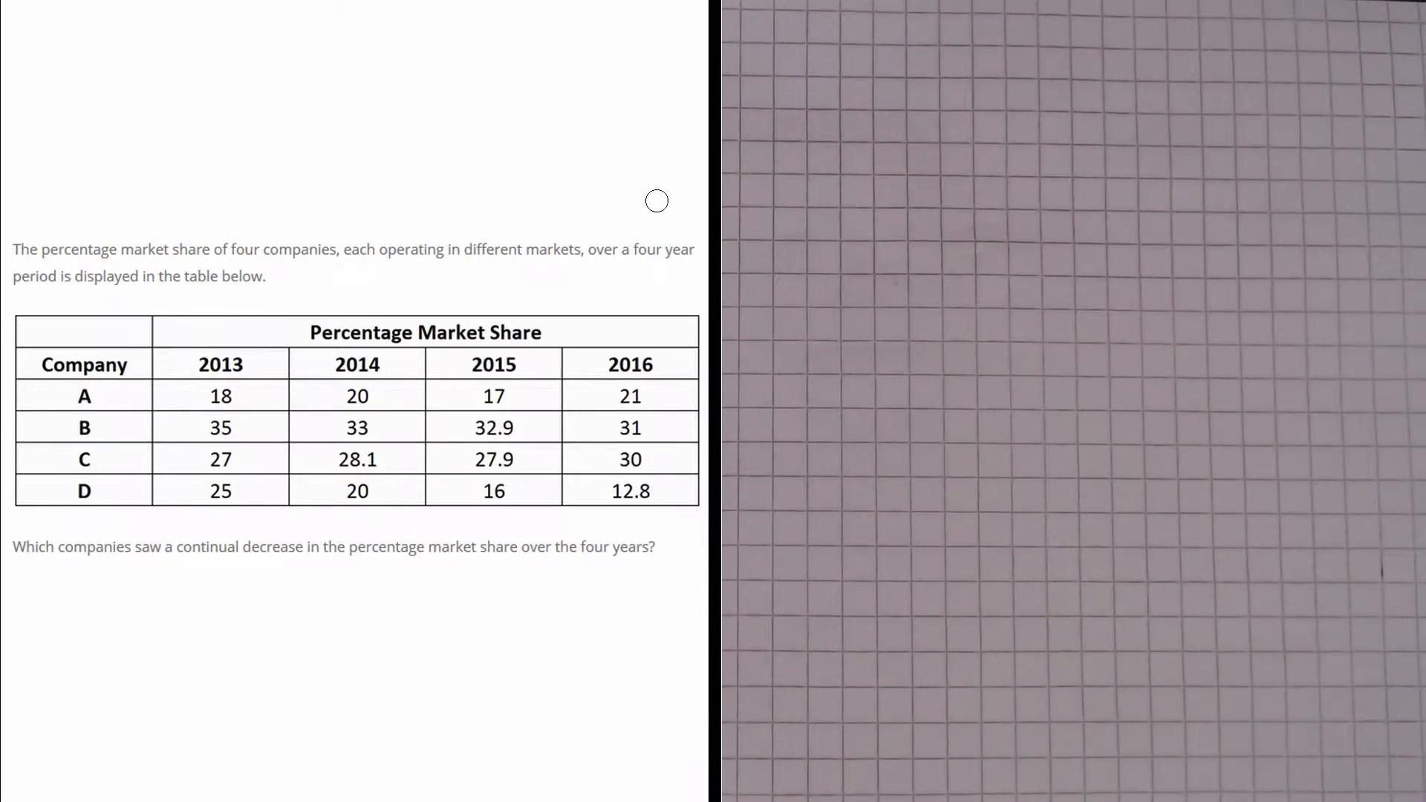
mouse_move(374, 213)
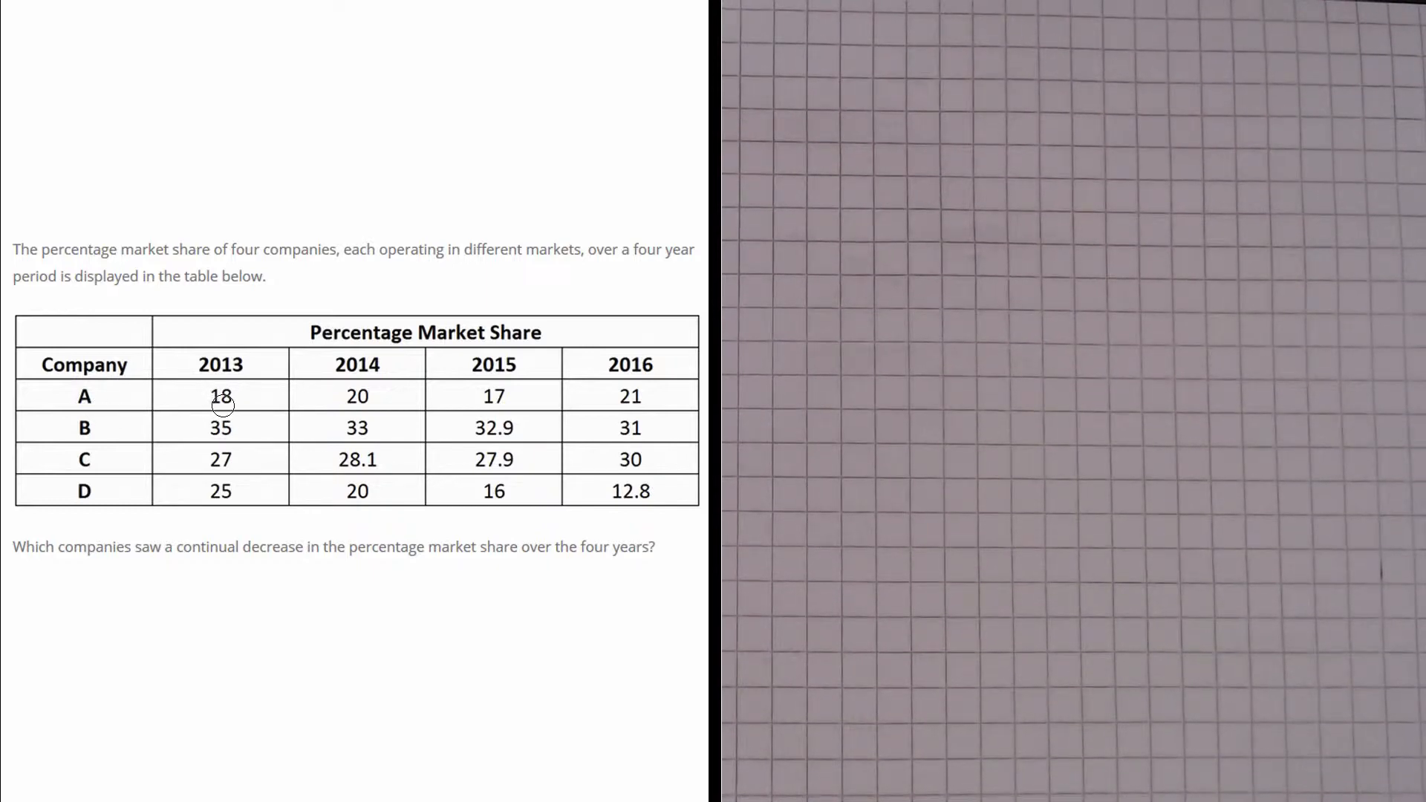
mouse_move(293, 410)
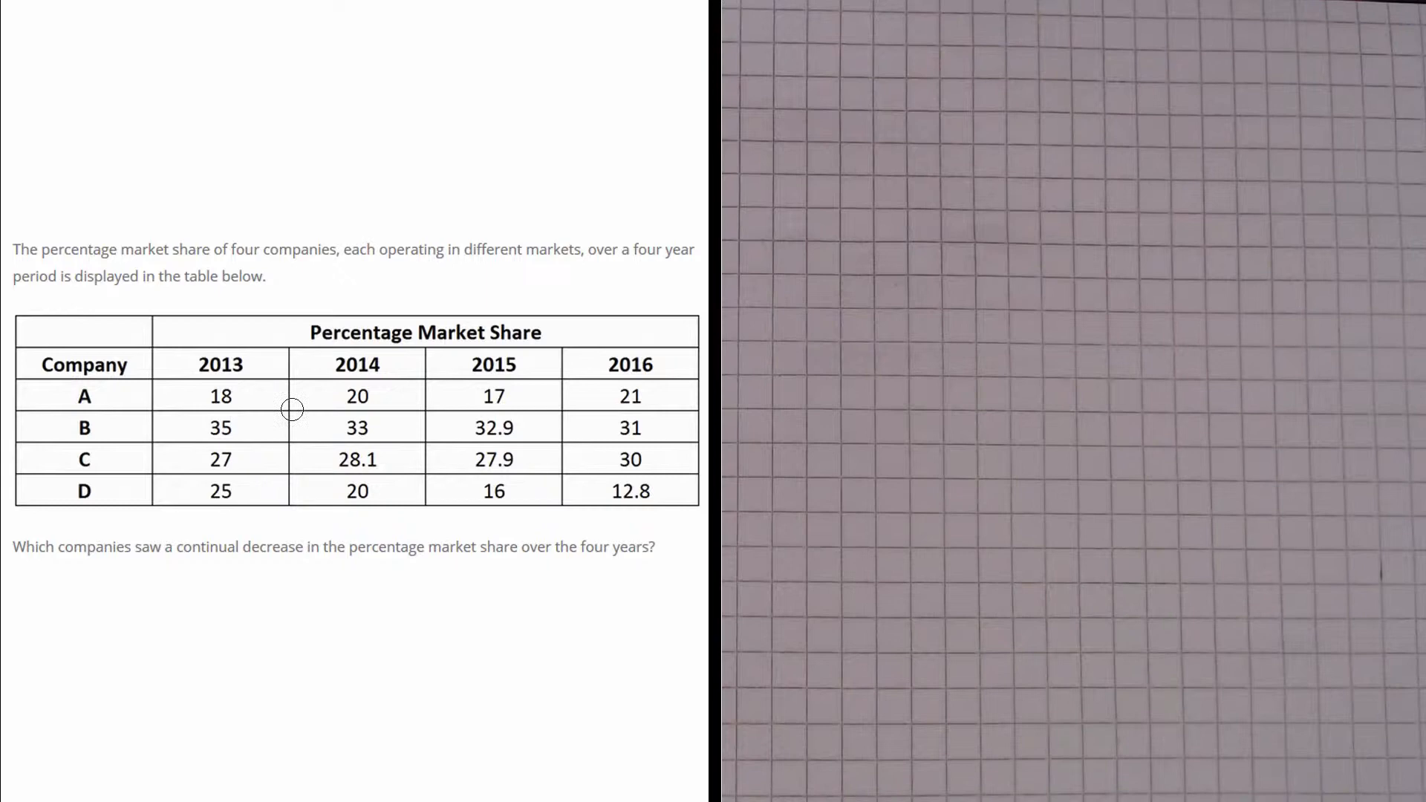
- Highlight company A's row from its 2013 value 18 to its 2014 value 20
left_click_drag(214, 396, 350, 396)
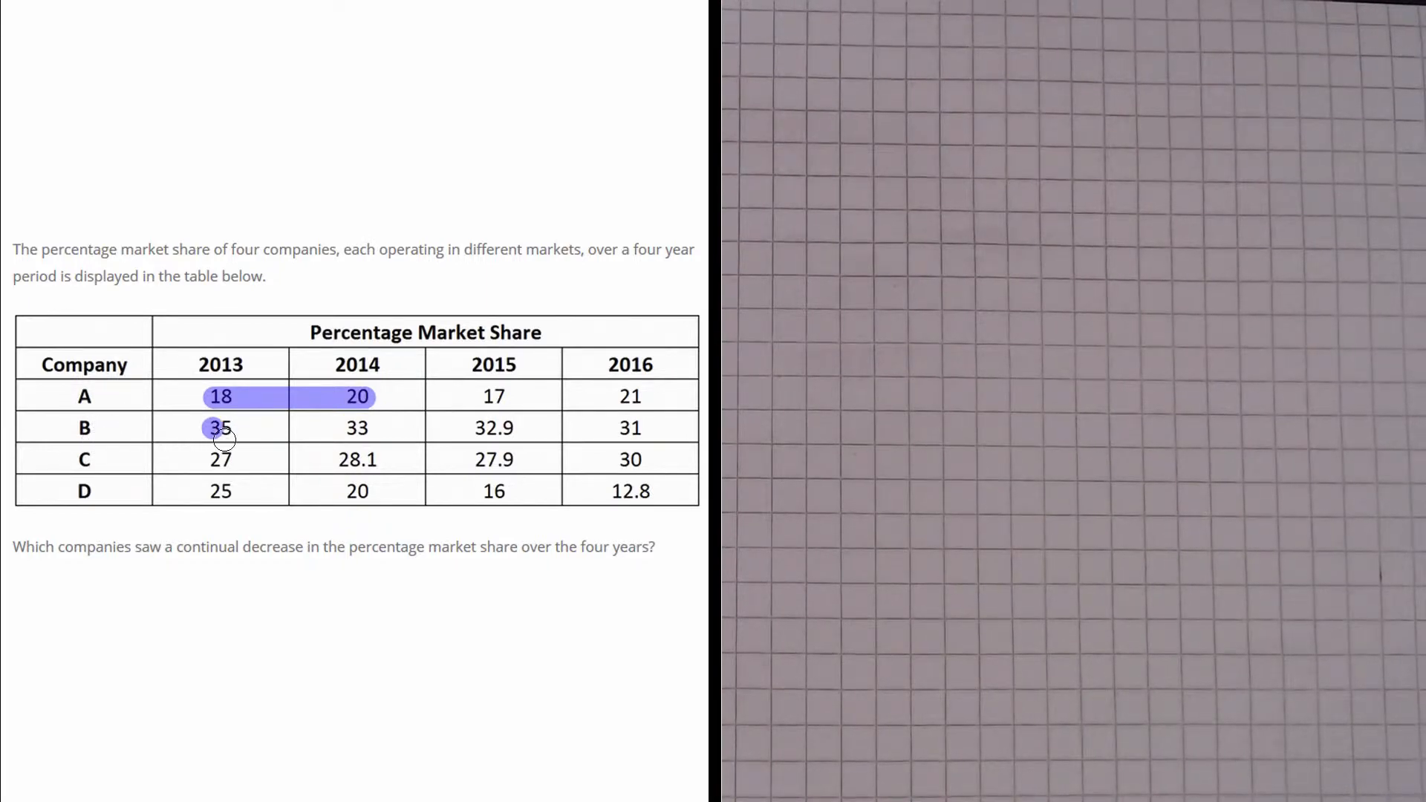
- Highlight company B's decreasing row across 35, 33, 32.9 and 31
left_click_drag(220, 428, 358, 428)
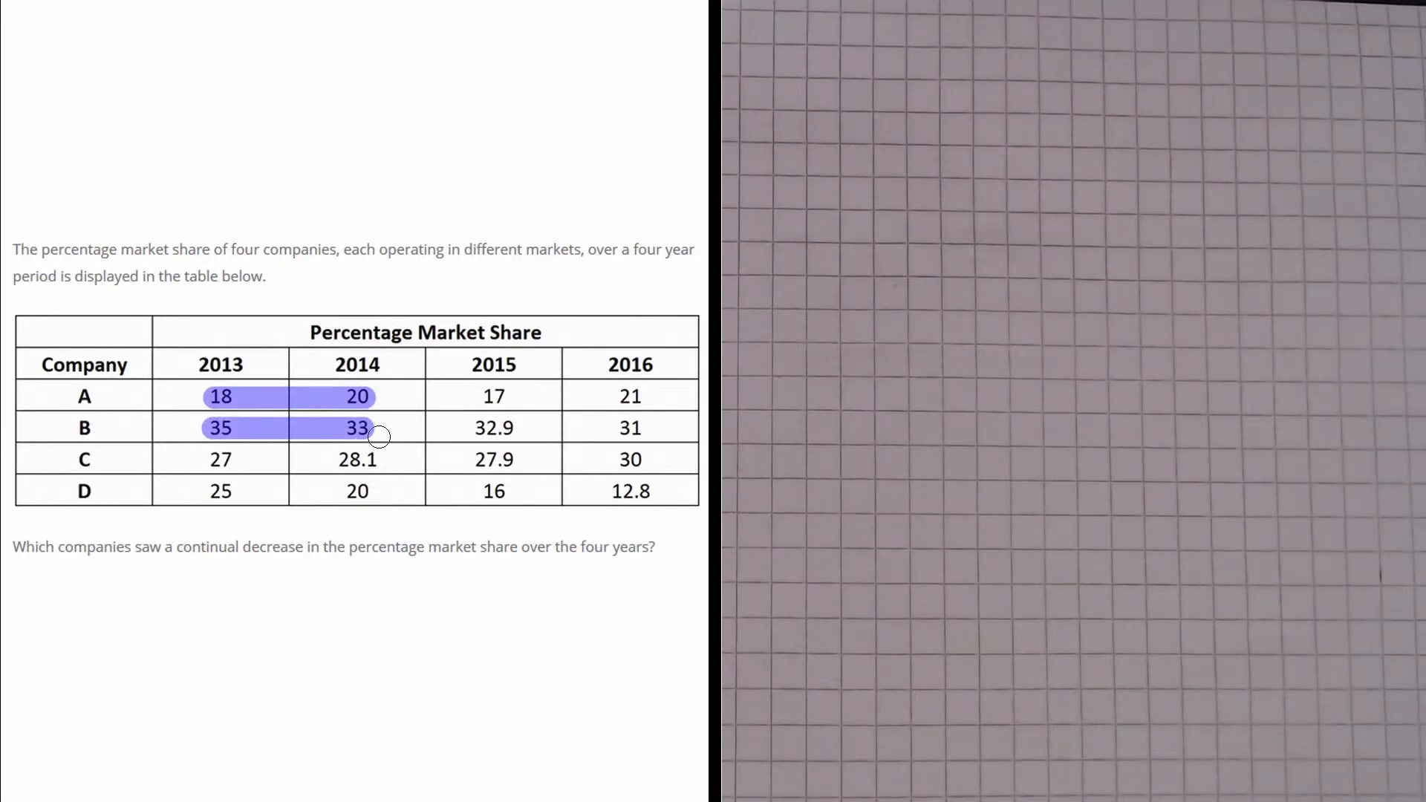
left_click_drag(373, 432, 505, 432)
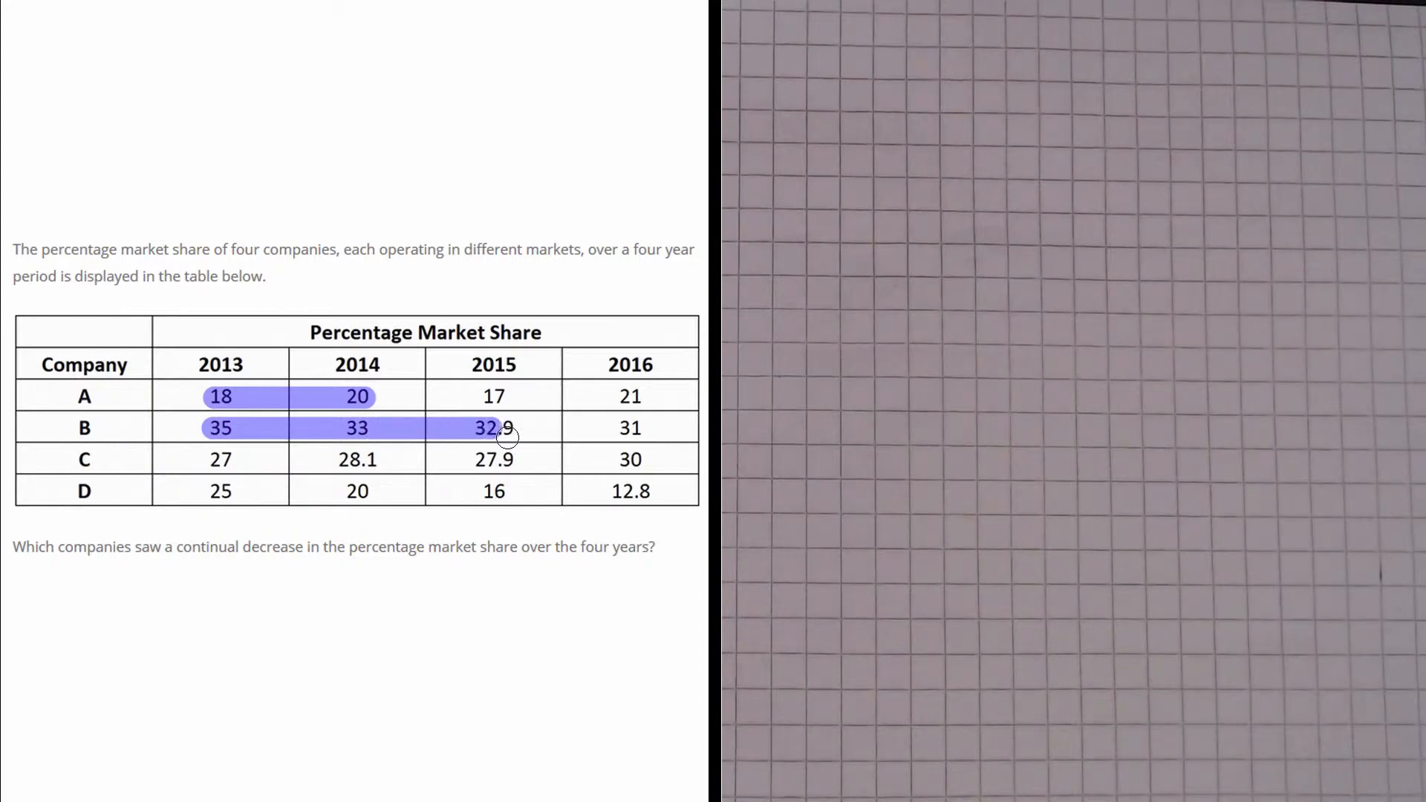
left_click_drag(496, 428, 560, 428)
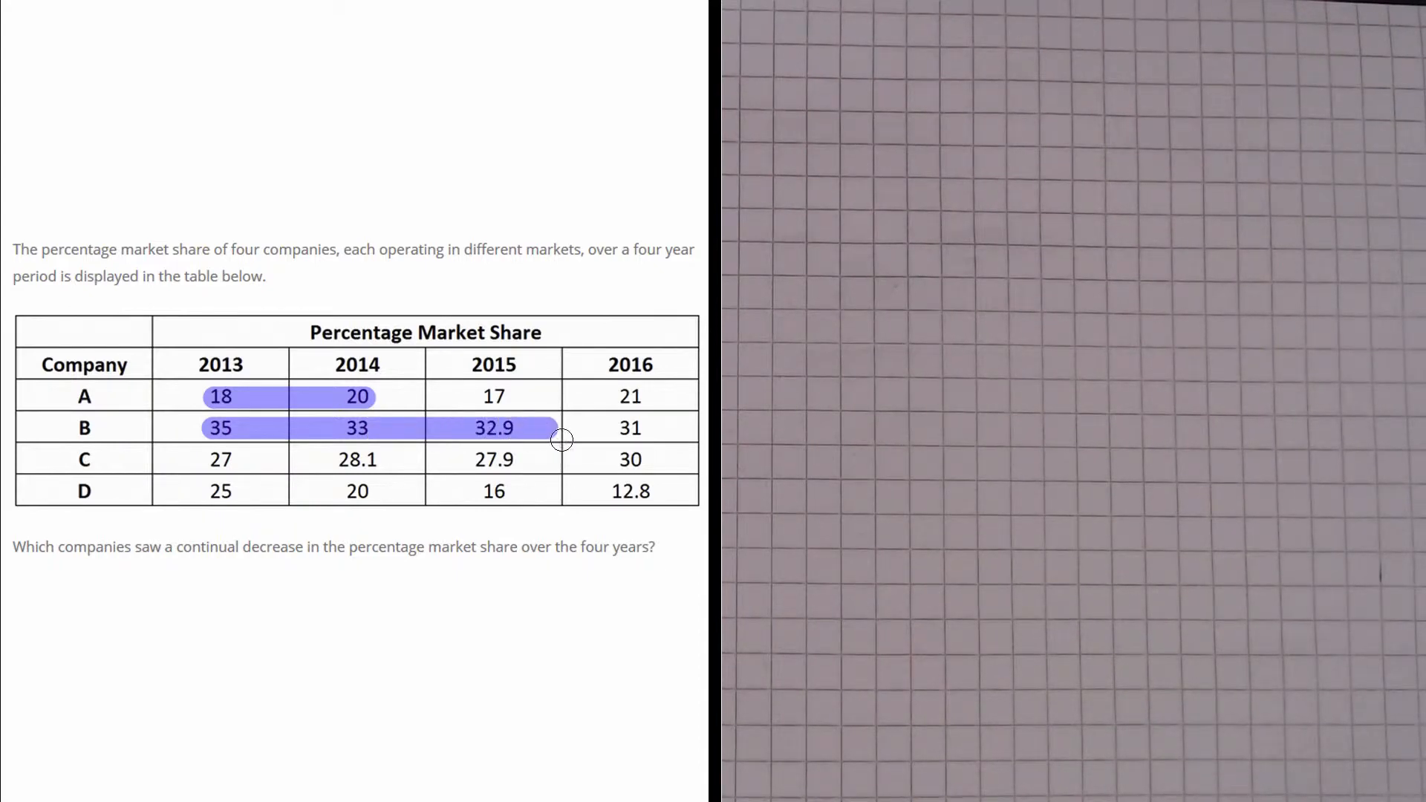
left_click_drag(564, 427, 648, 428)
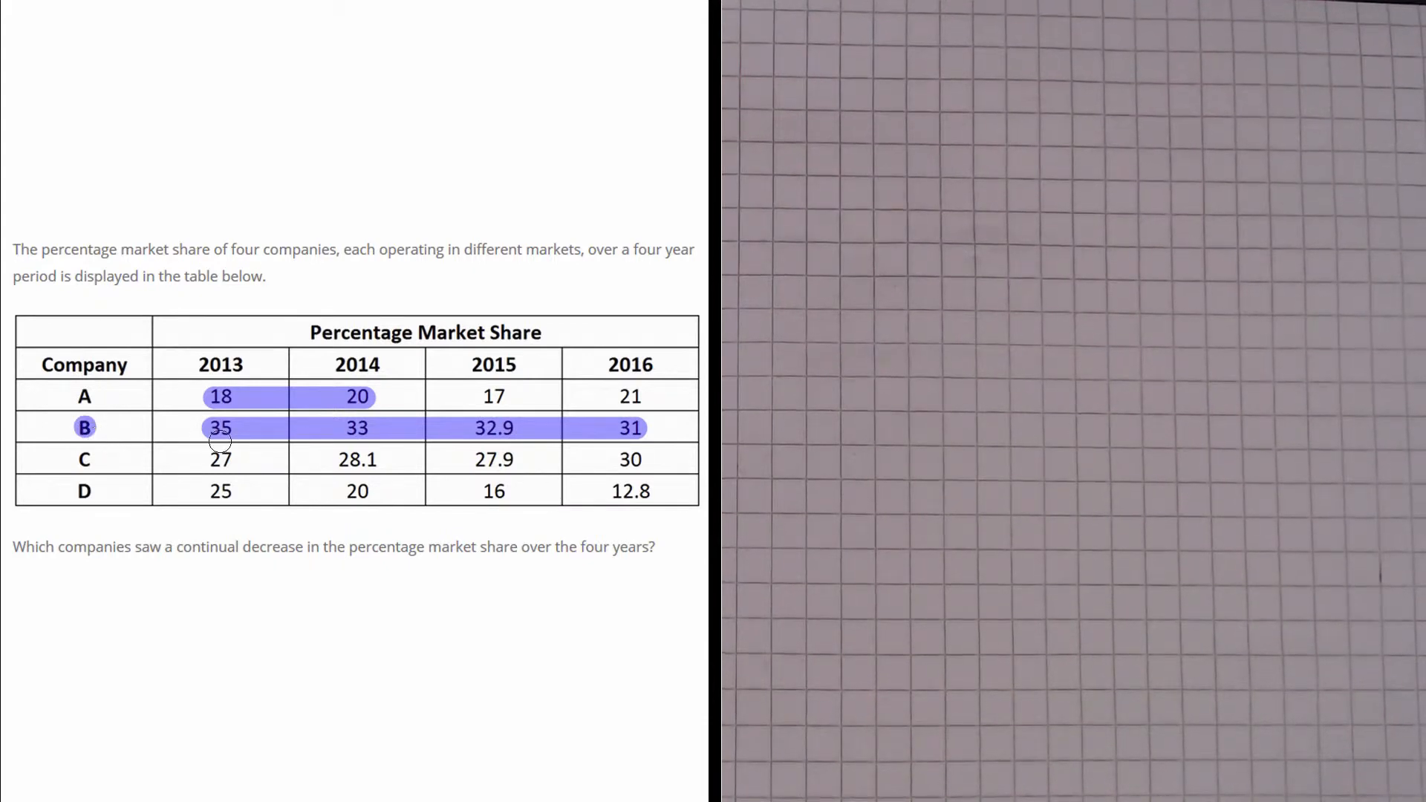
mouse_move(589, 429)
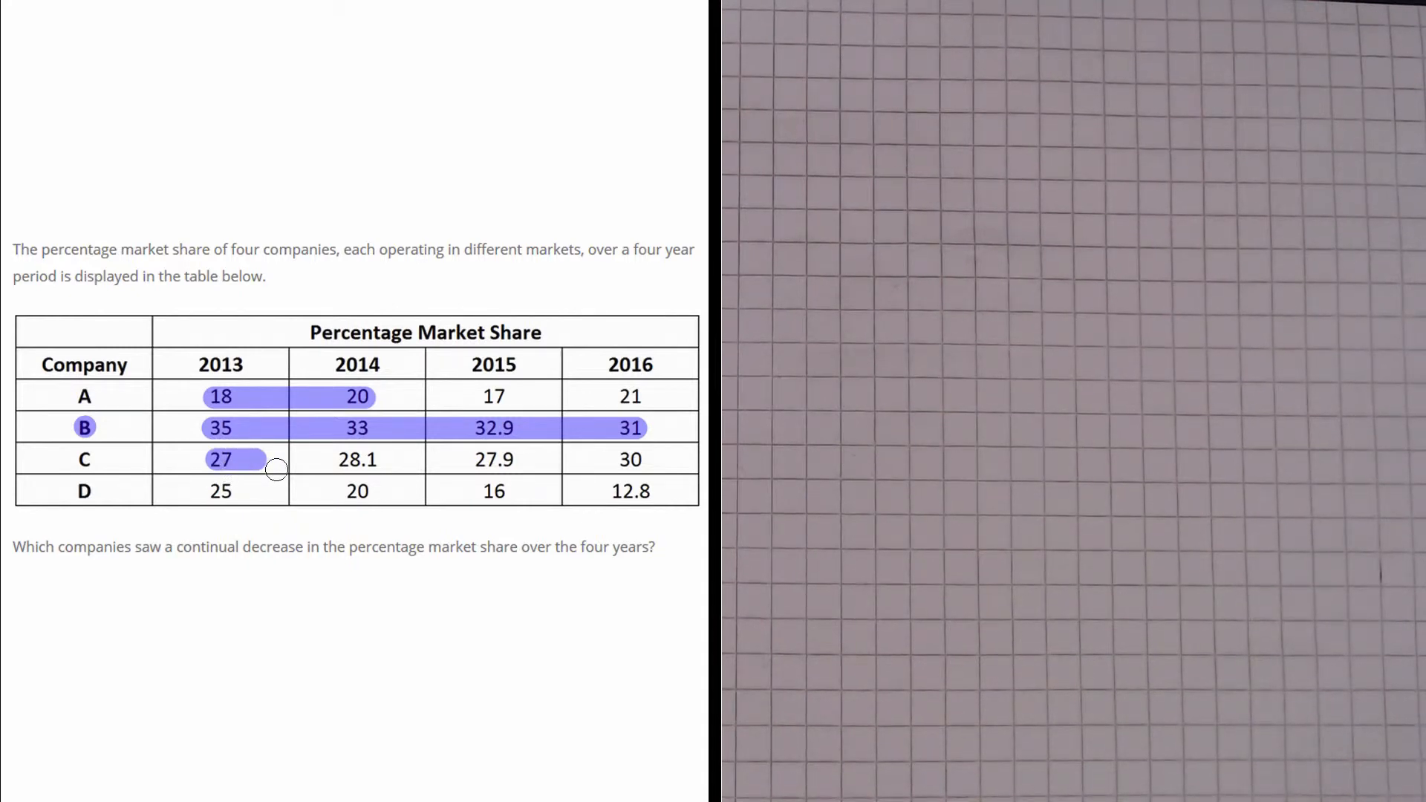
- Highlight company C's 27 to 28.1, then company D's row 25, 20, 16, 12.8
left_click_drag(277, 468, 355, 459)
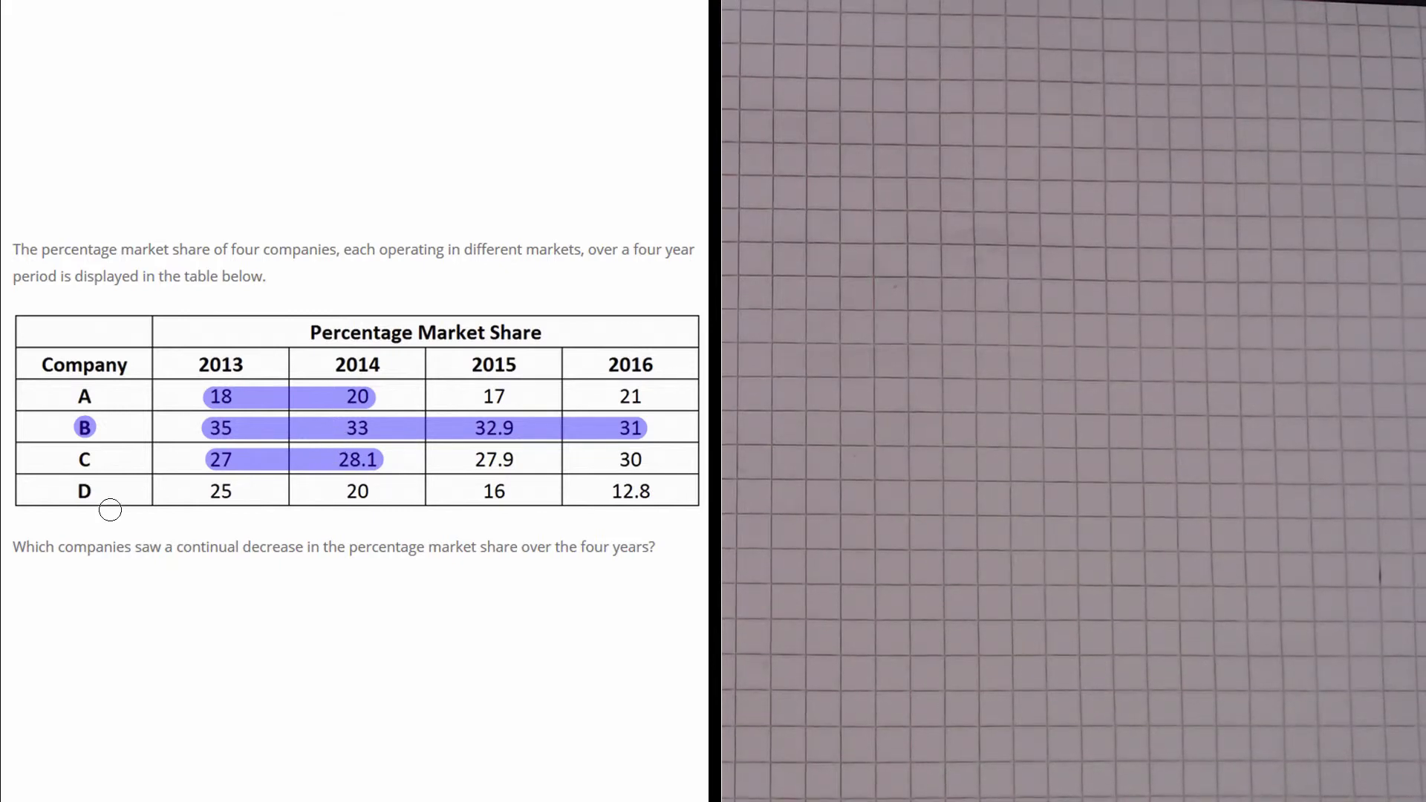
mouse_move(230, 503)
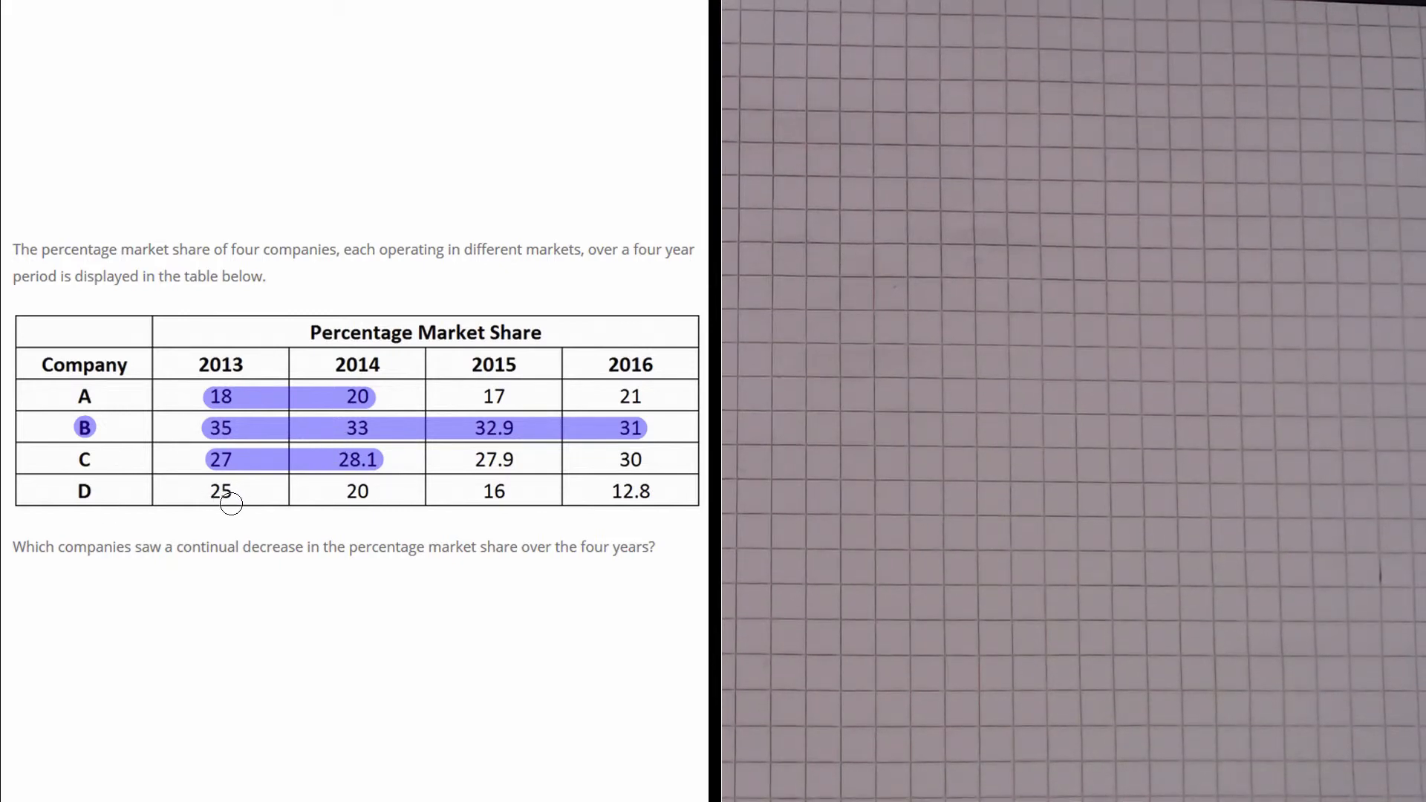
left_click_drag(219, 490, 364, 490)
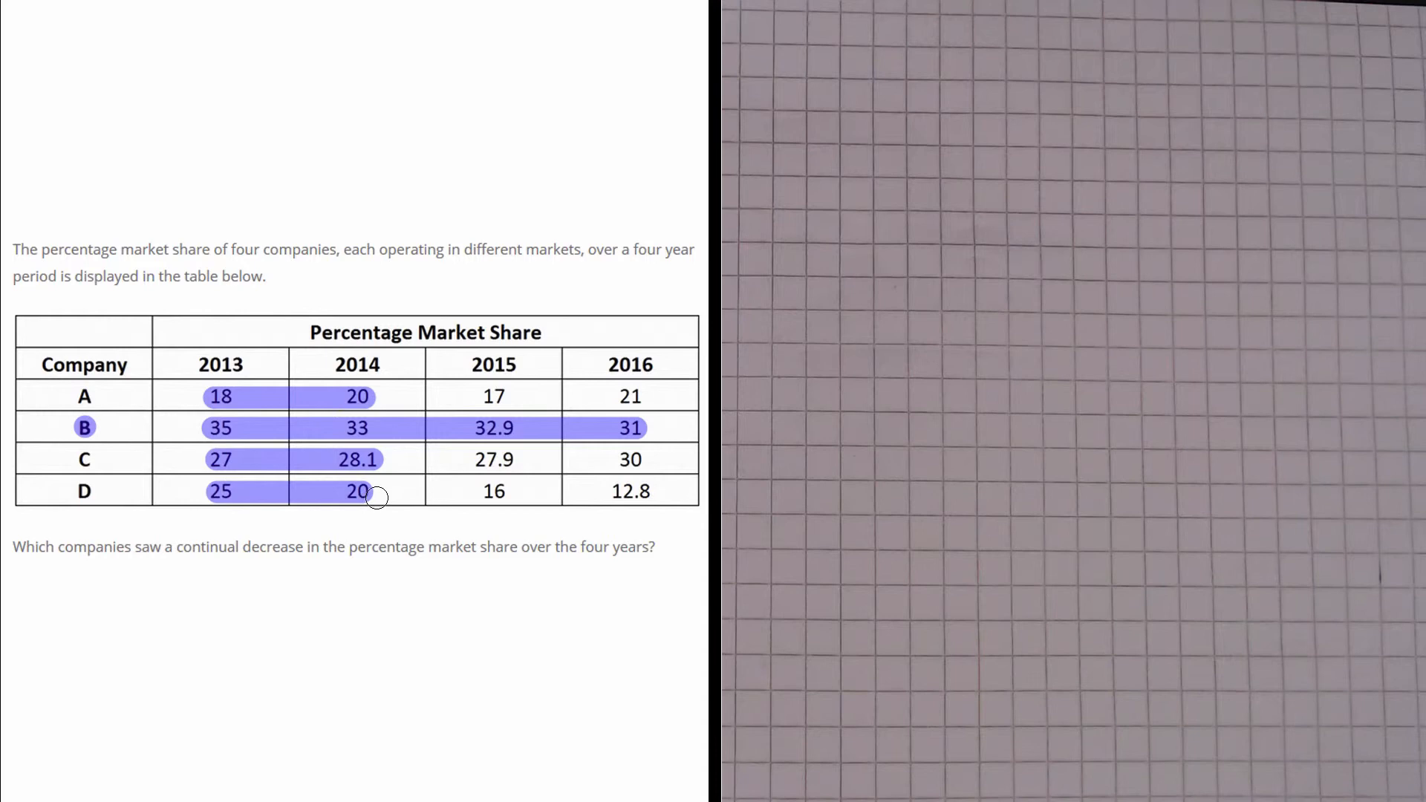
left_click_drag(373, 494, 509, 491)
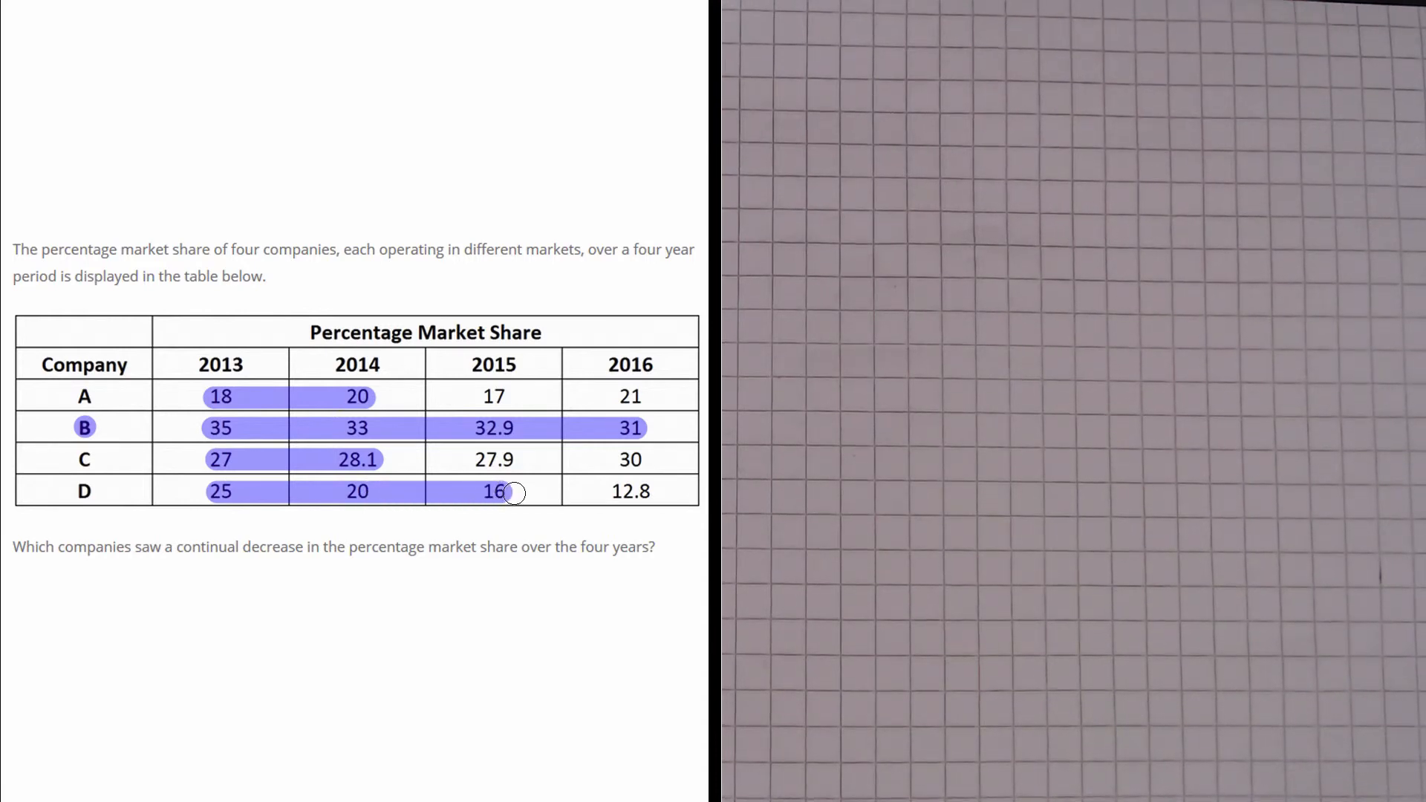
left_click_drag(509, 491, 645, 491)
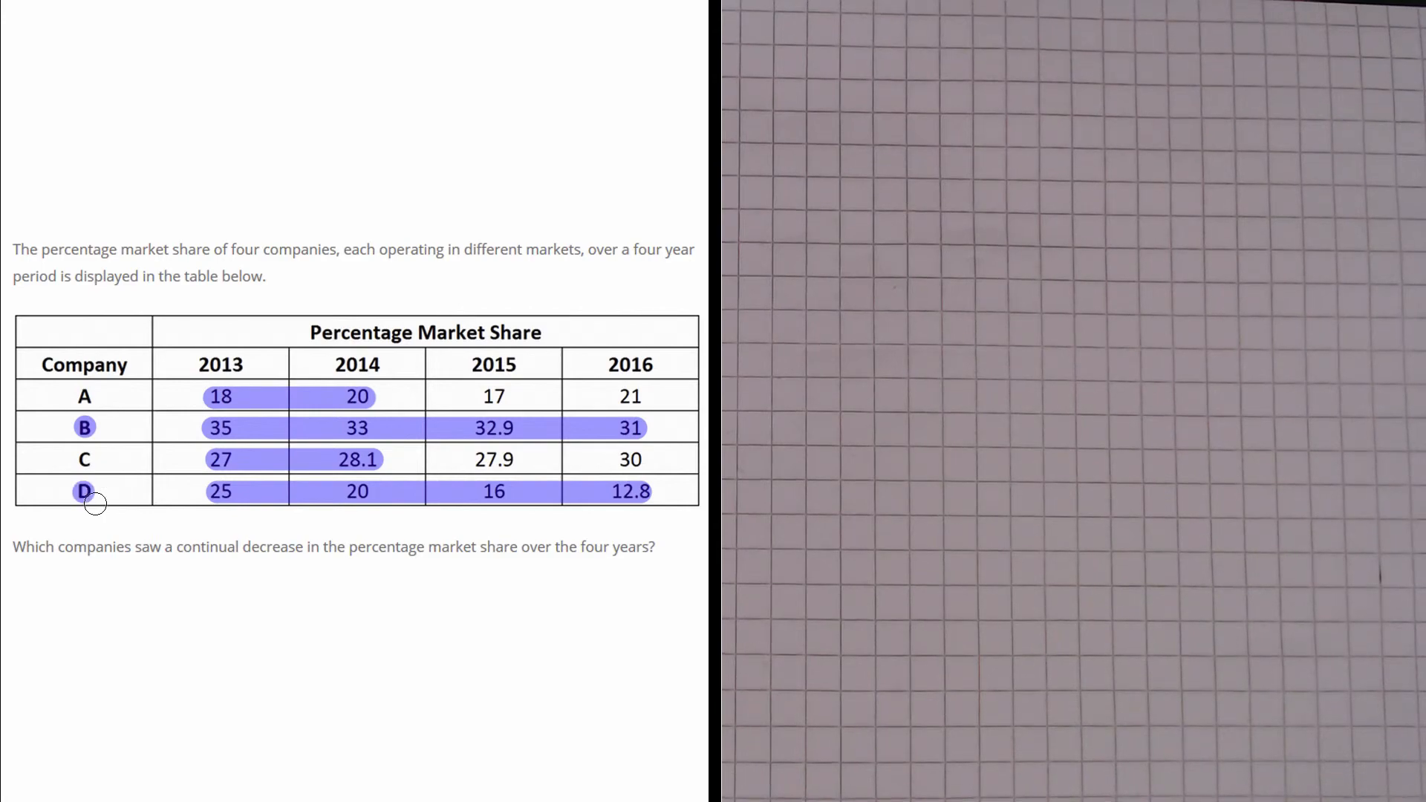
mouse_move(194, 605)
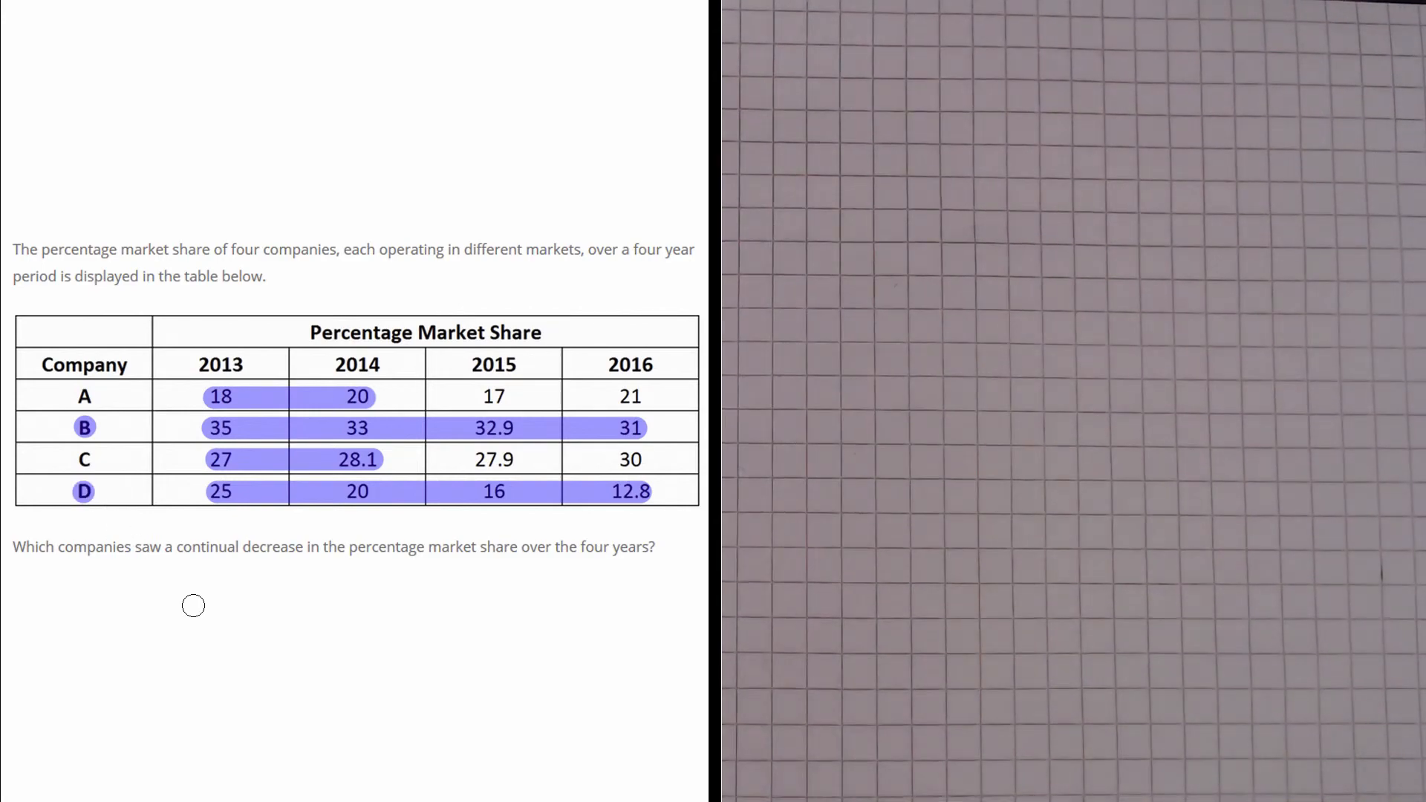